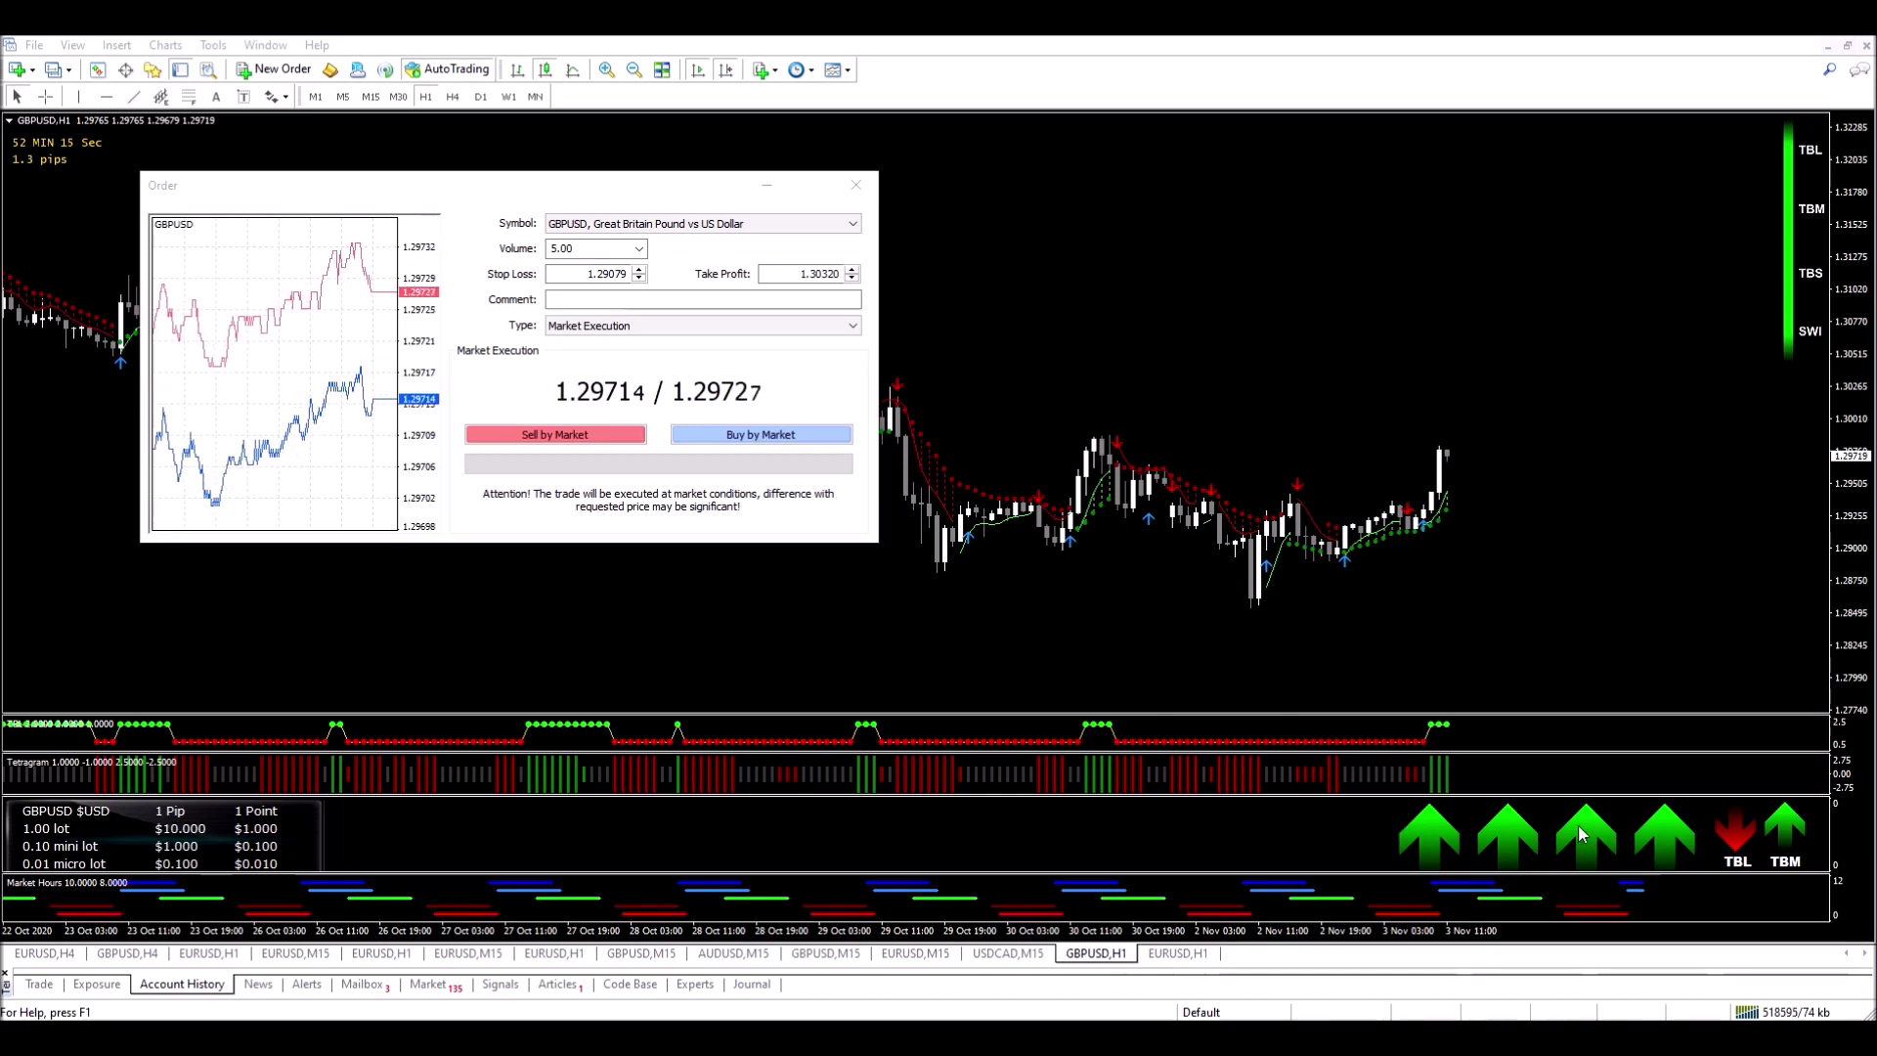
pyautogui.moveTo(1779, 340)
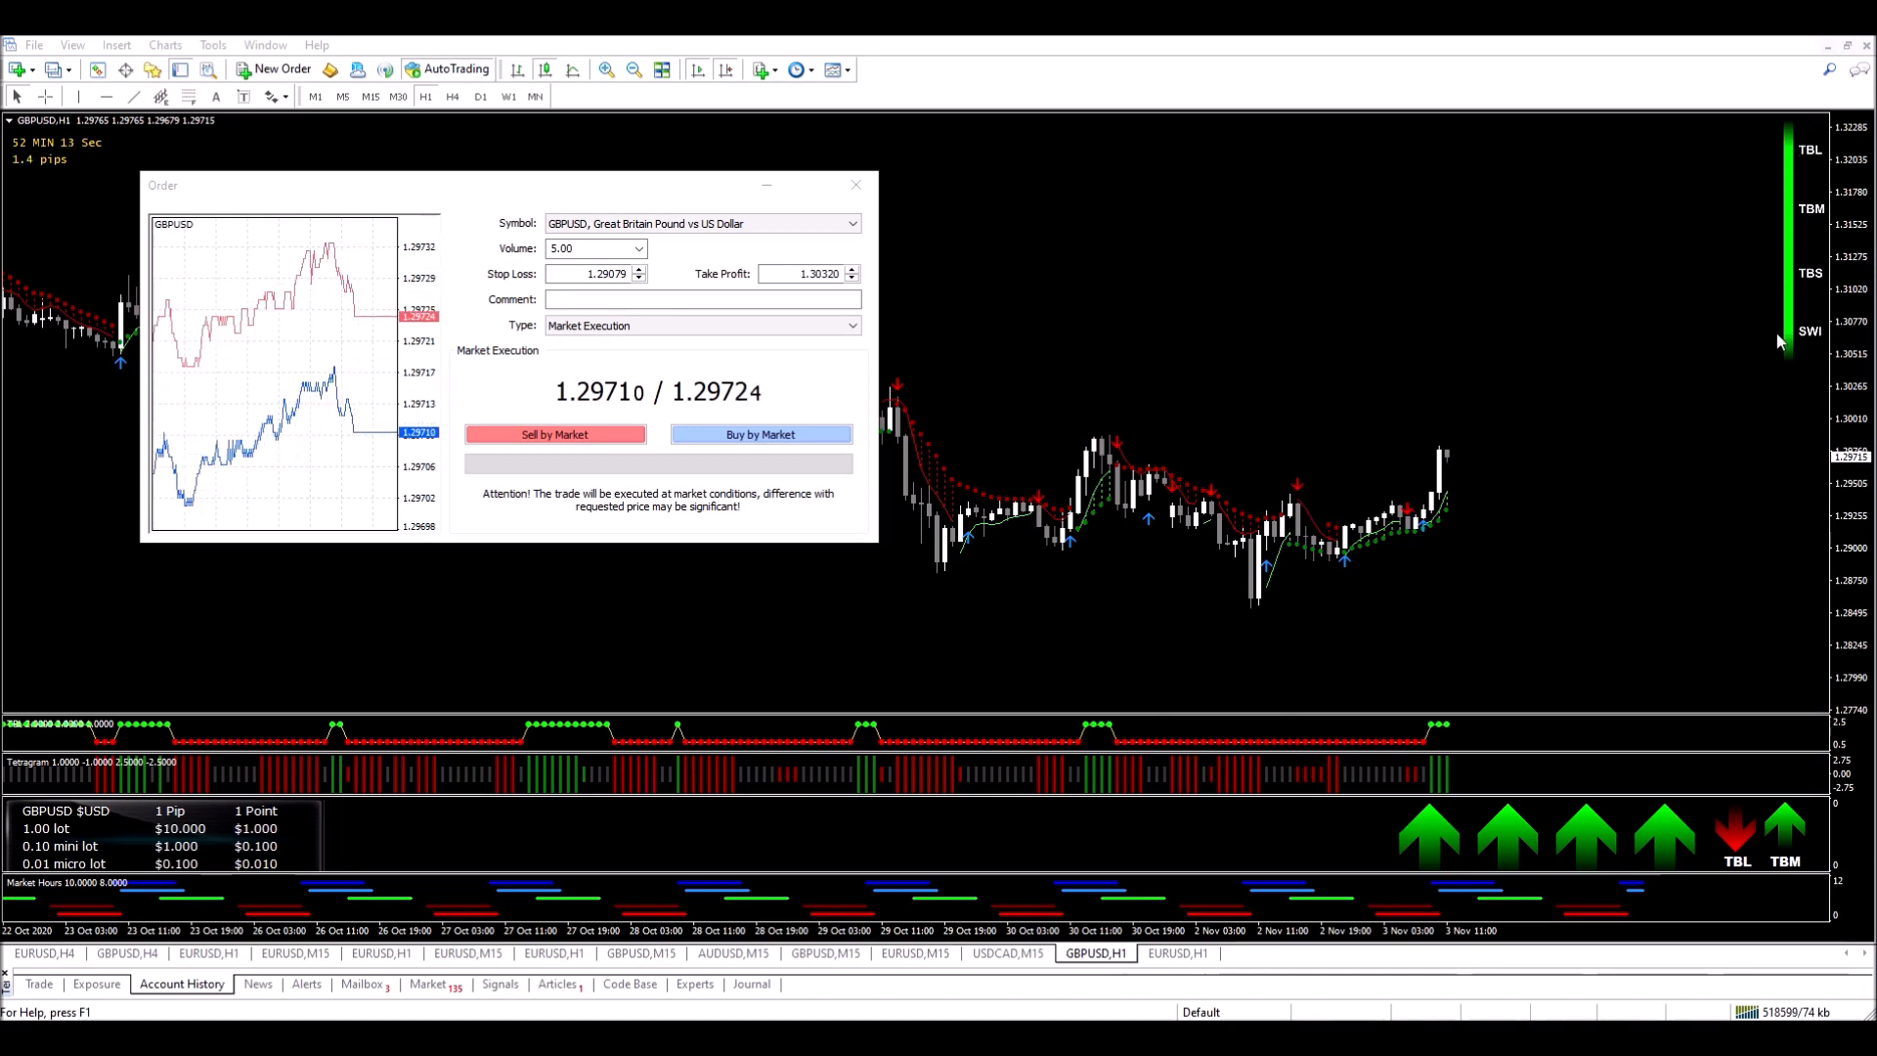
pyautogui.moveTo(1548, 418)
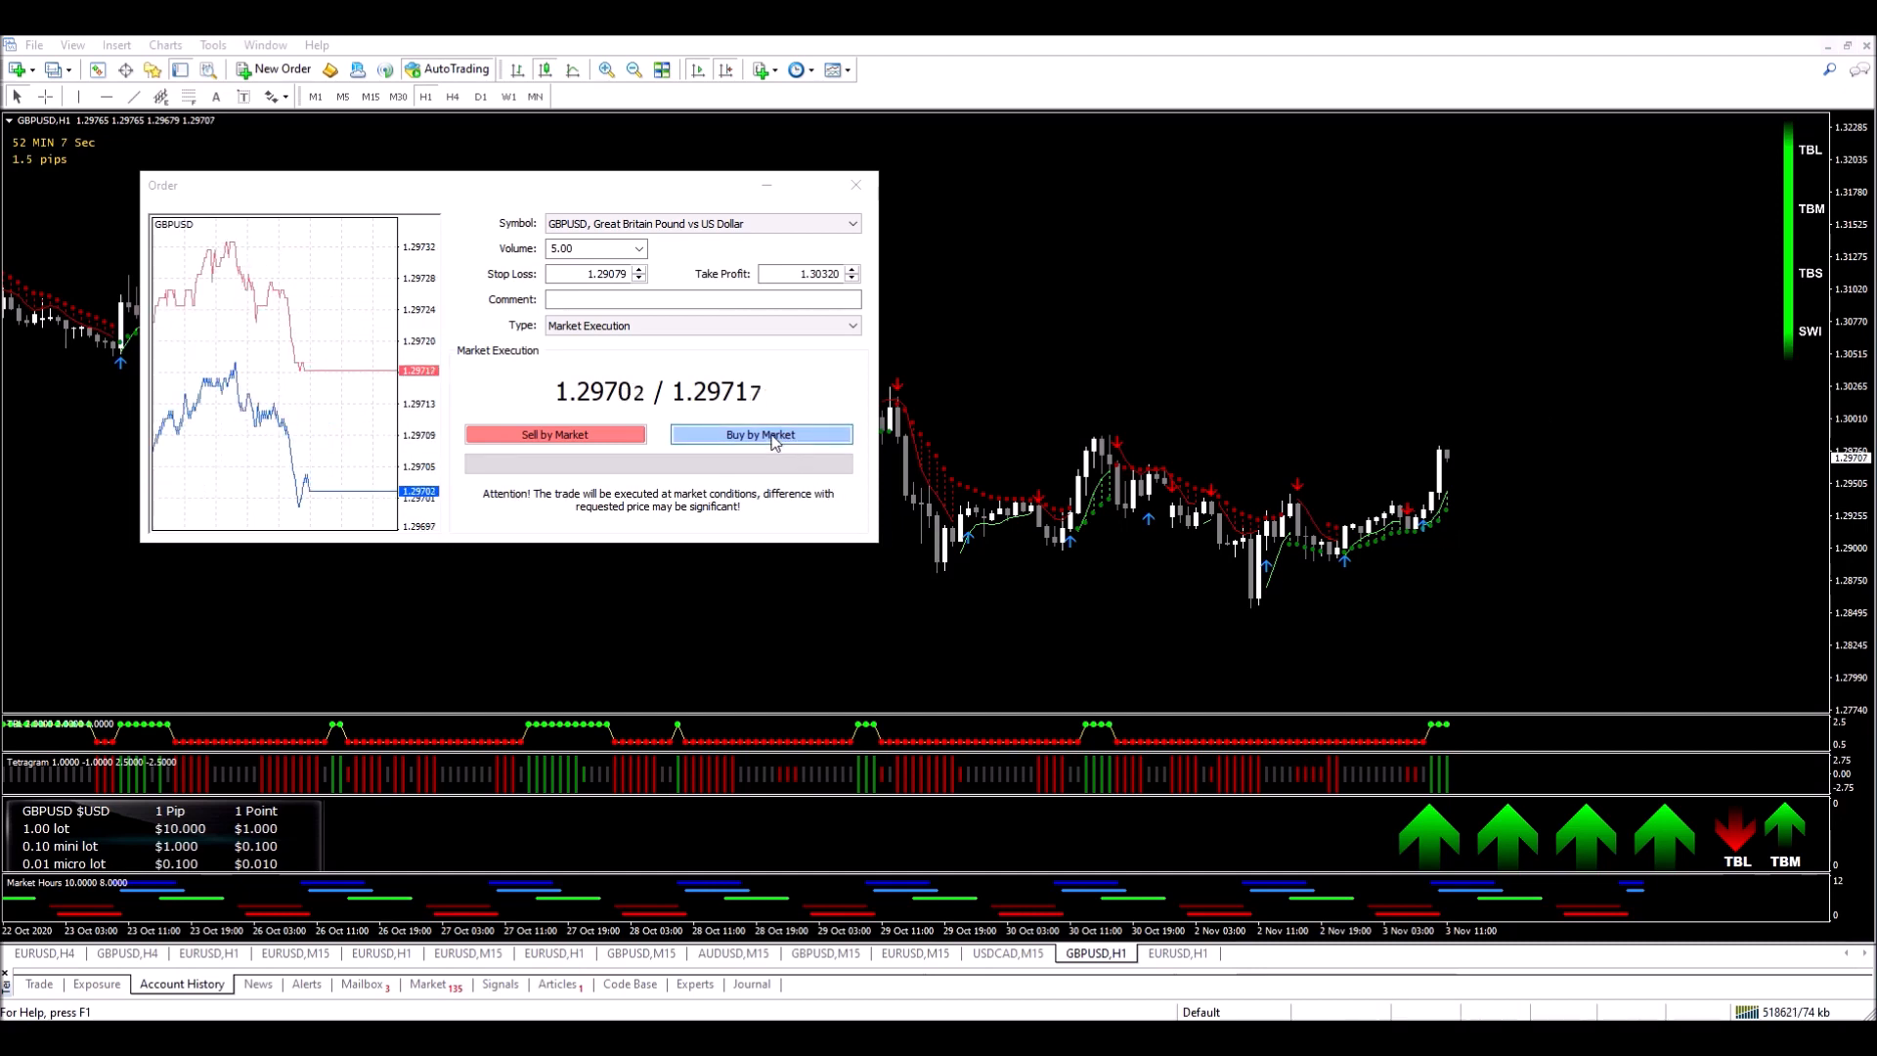
# Buy 5.00 lots of GBPUSD by market with SL 1.29079 and TP 1.30320.
pyautogui.click(761, 434)
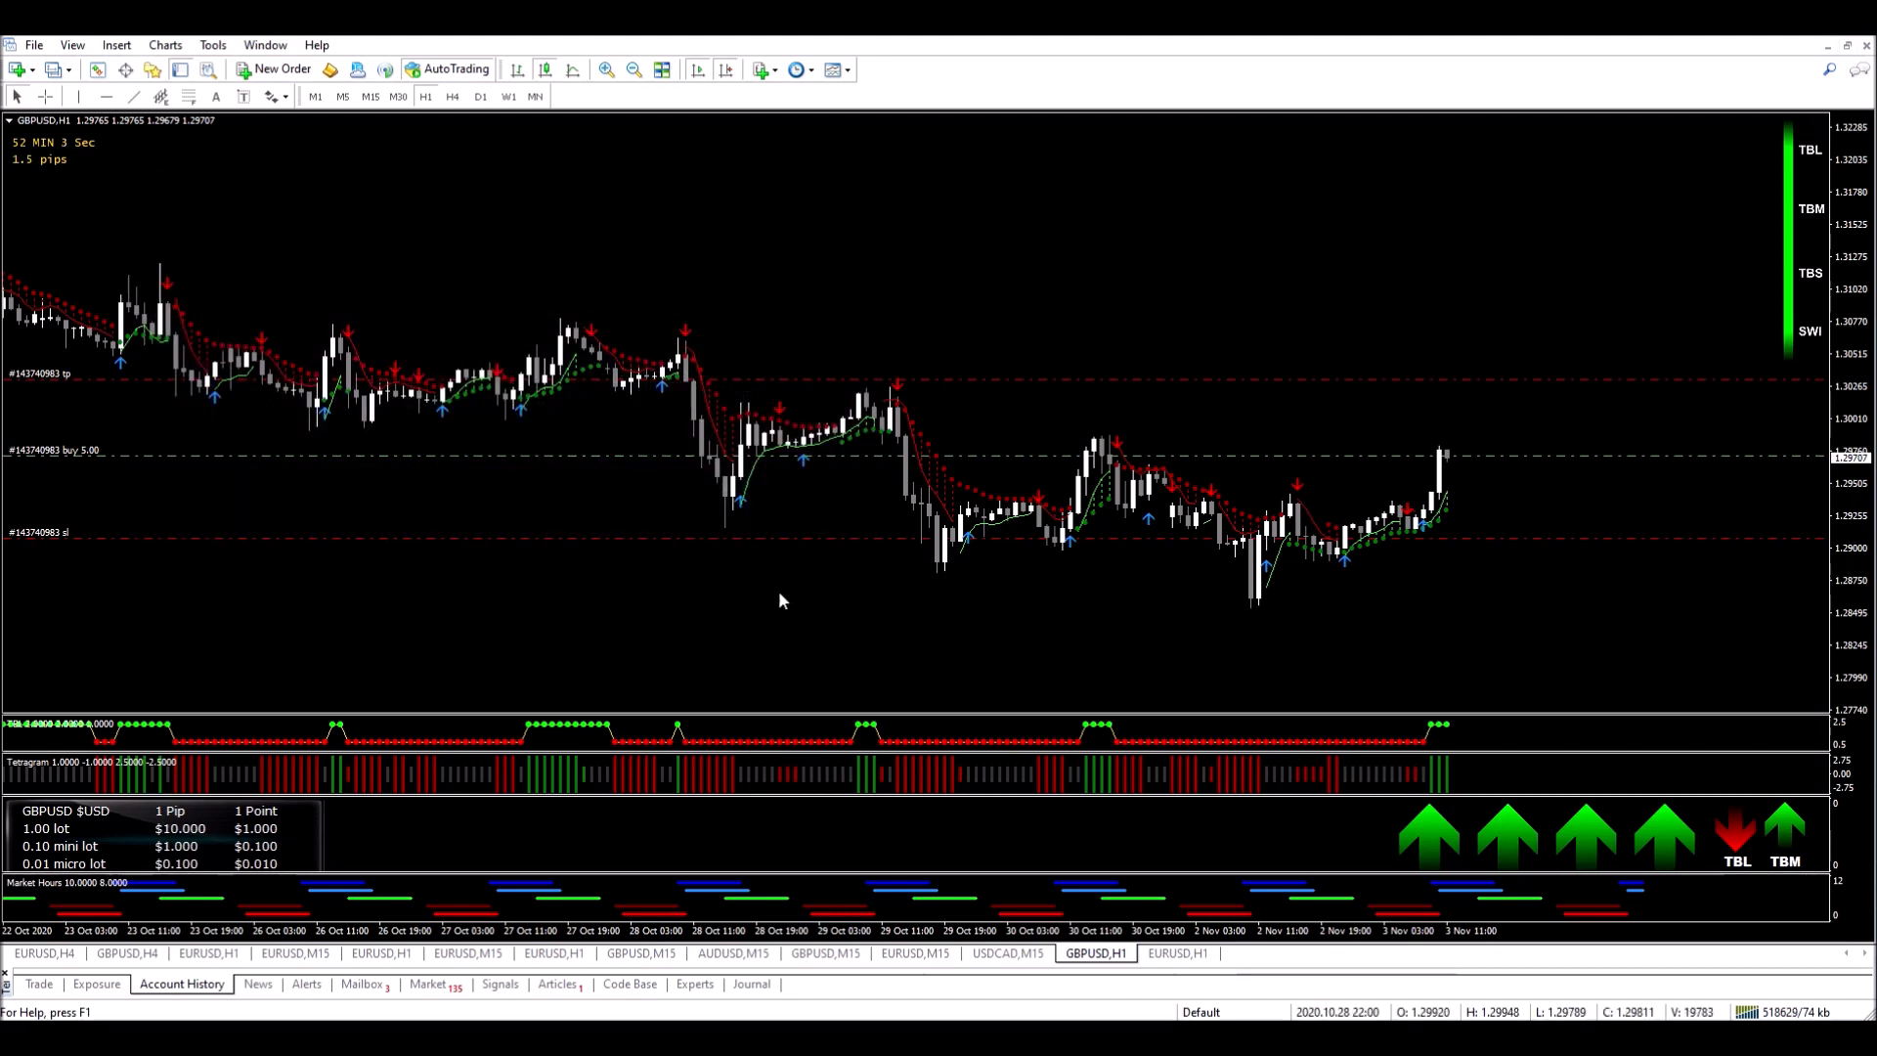
pyautogui.moveTo(1521, 376)
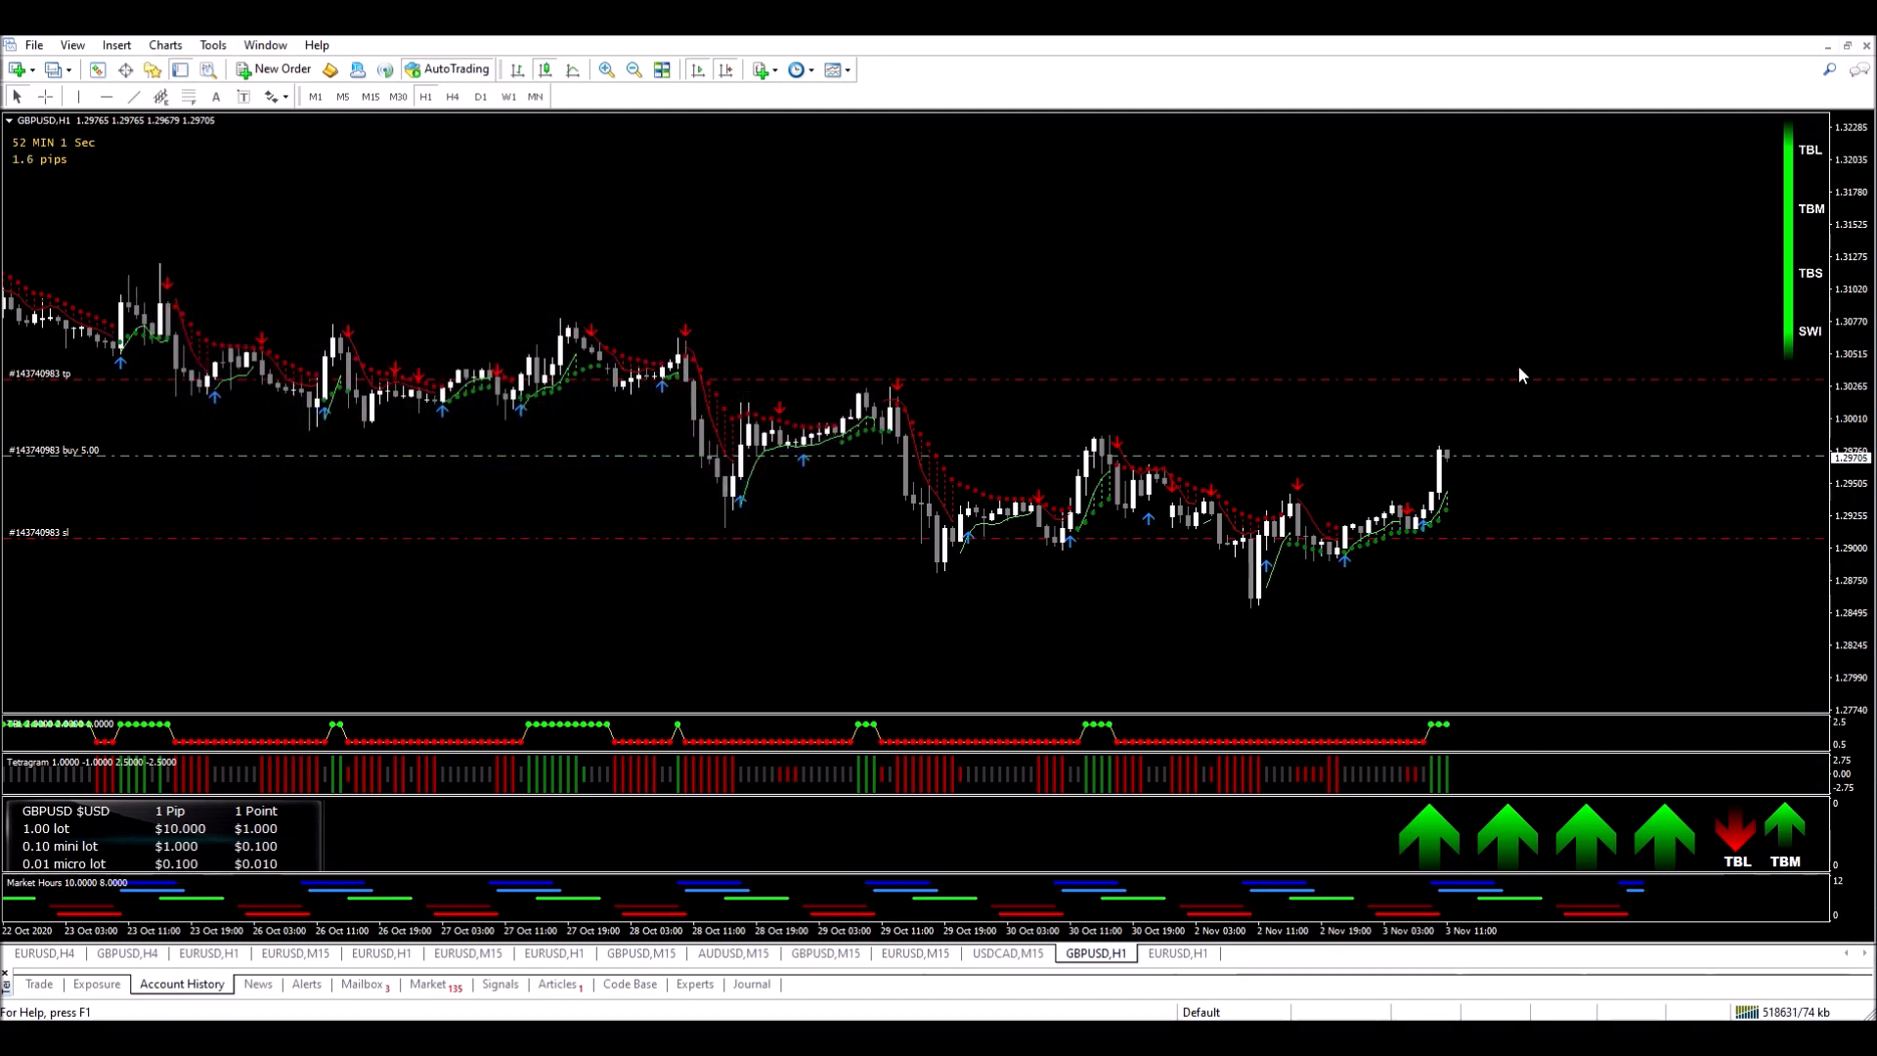
pyautogui.moveTo(1520, 464)
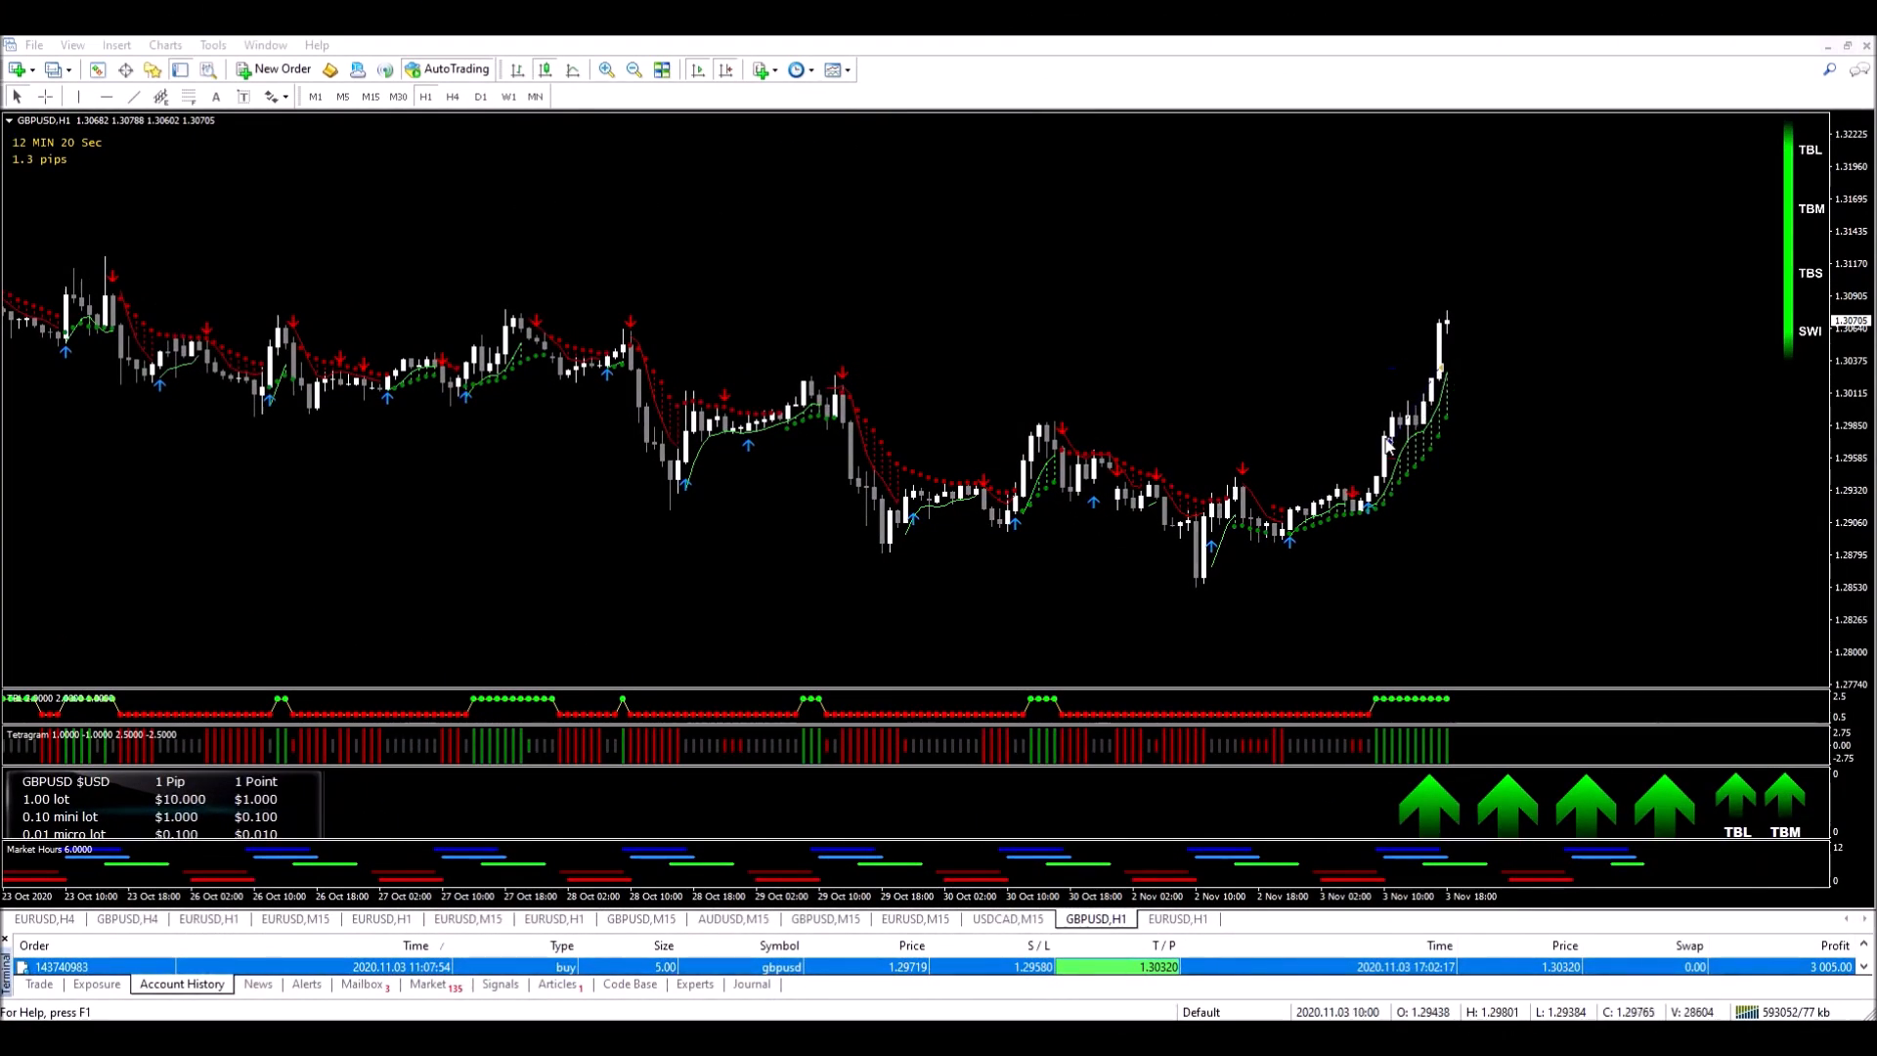
pyautogui.moveTo(1445, 383)
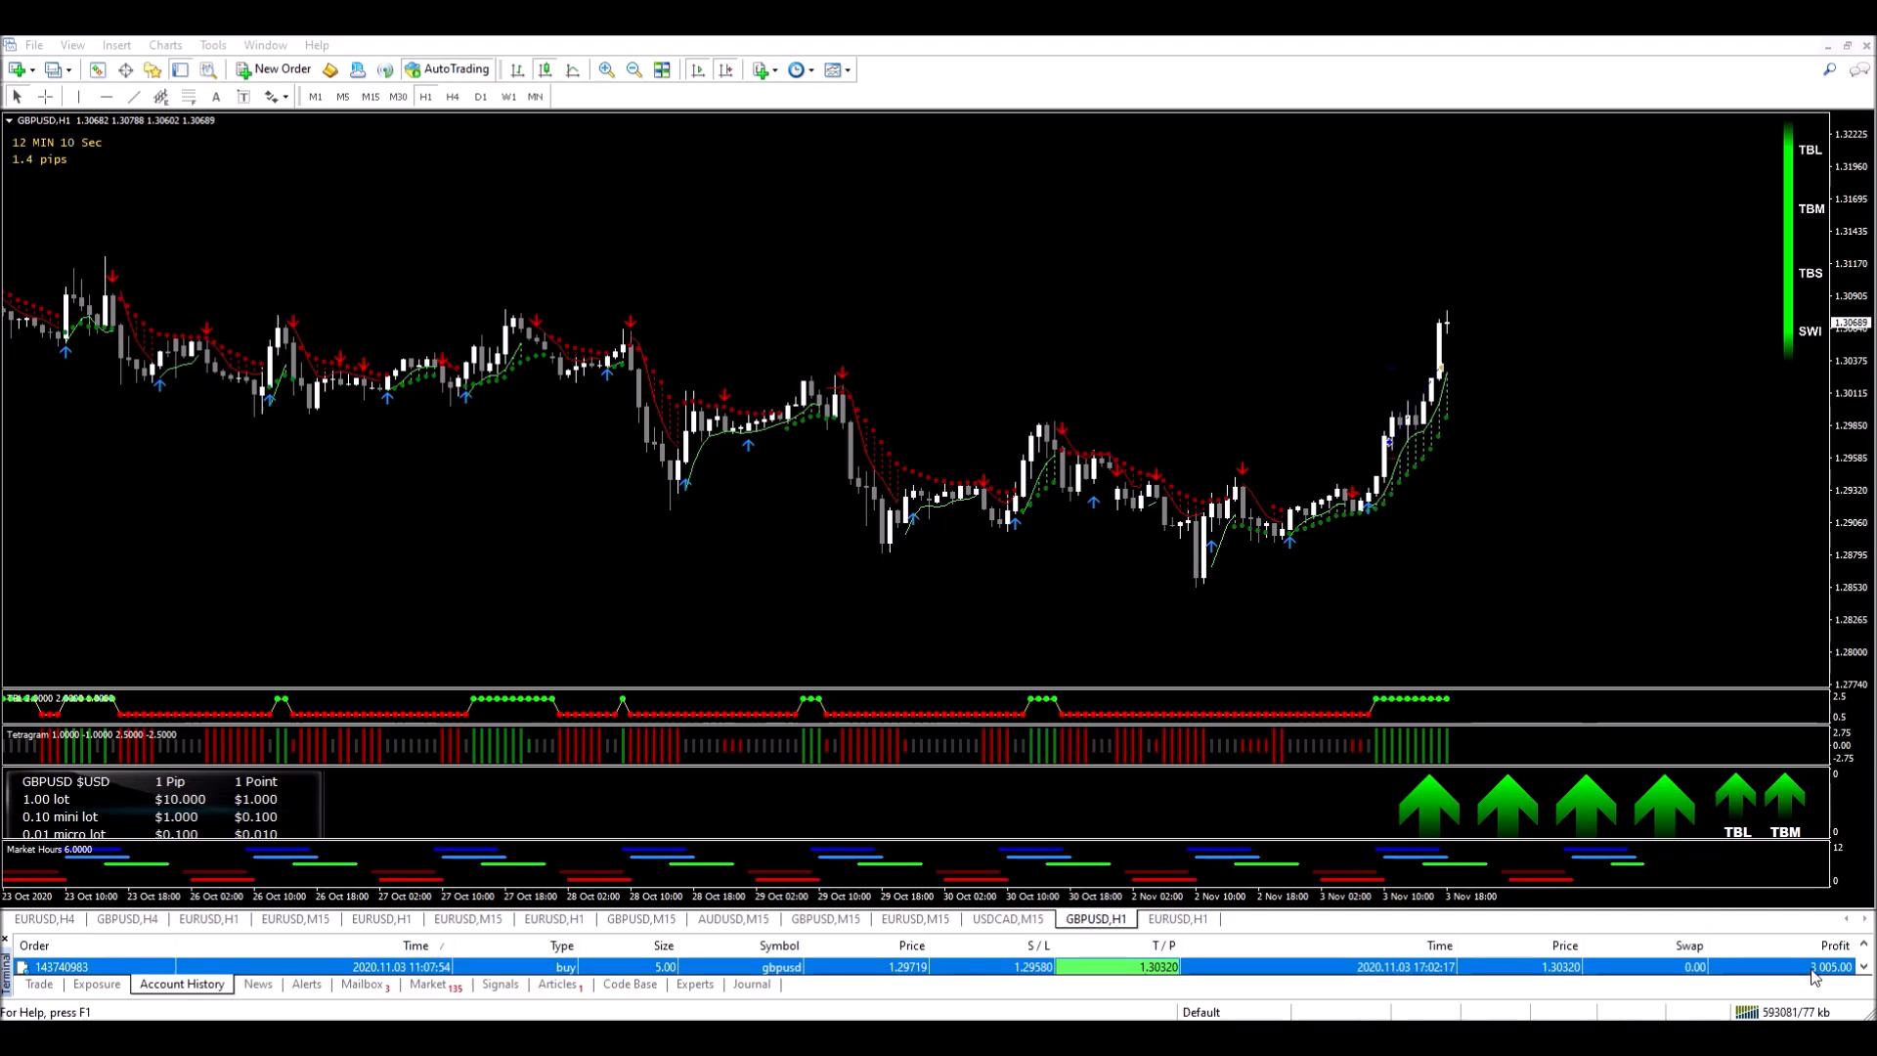
pyautogui.moveTo(1433, 332)
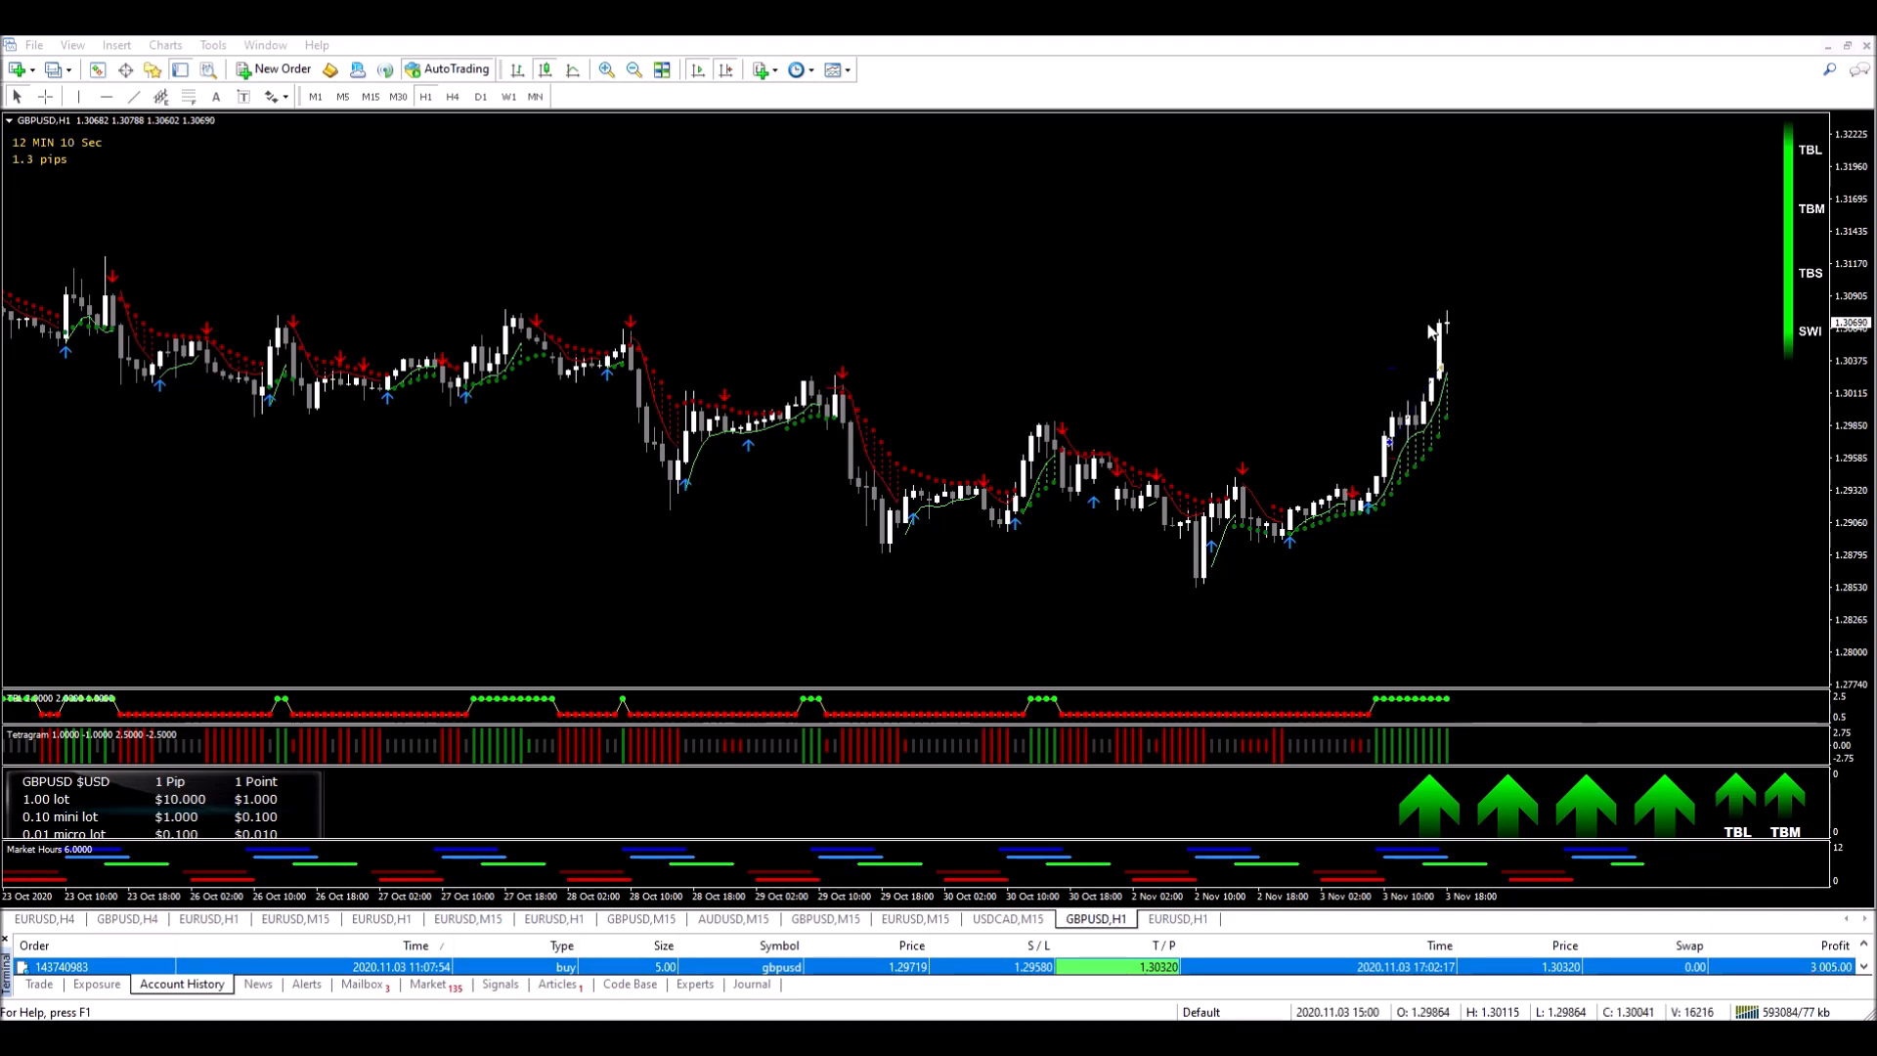
pyautogui.moveTo(1488, 290)
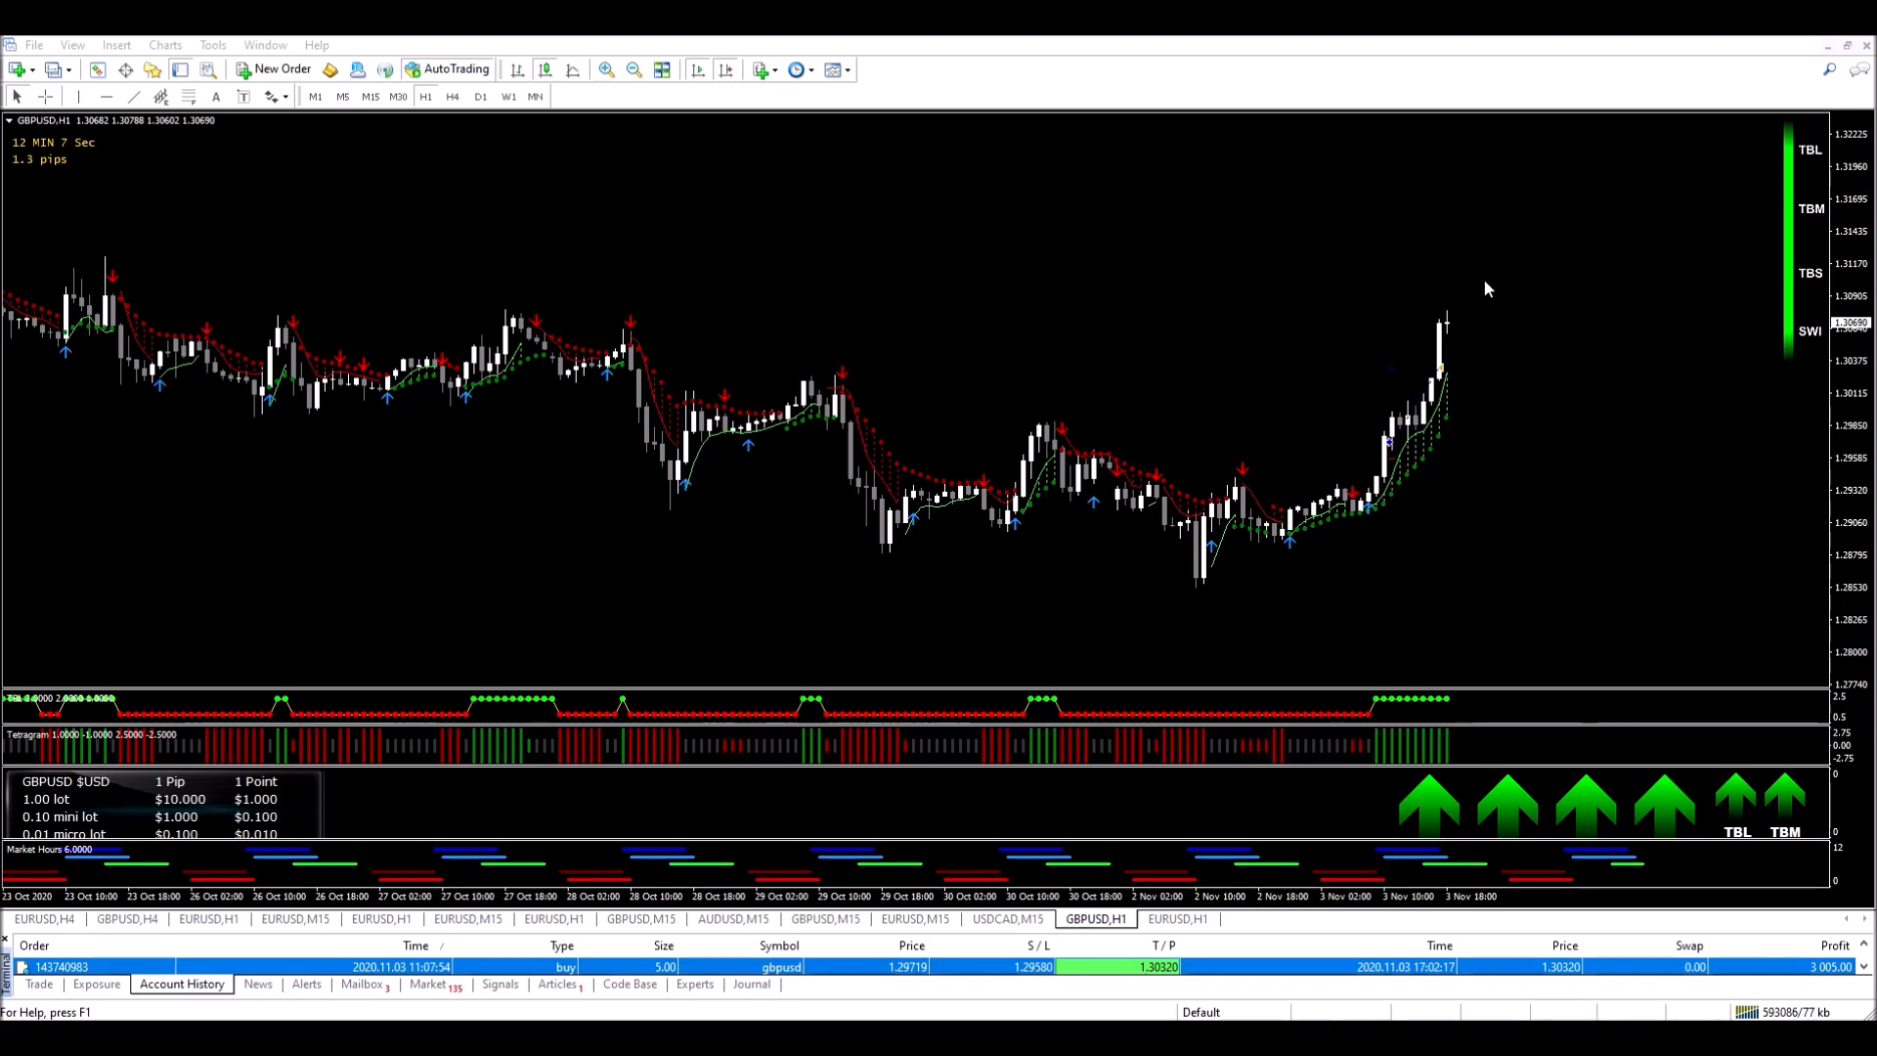